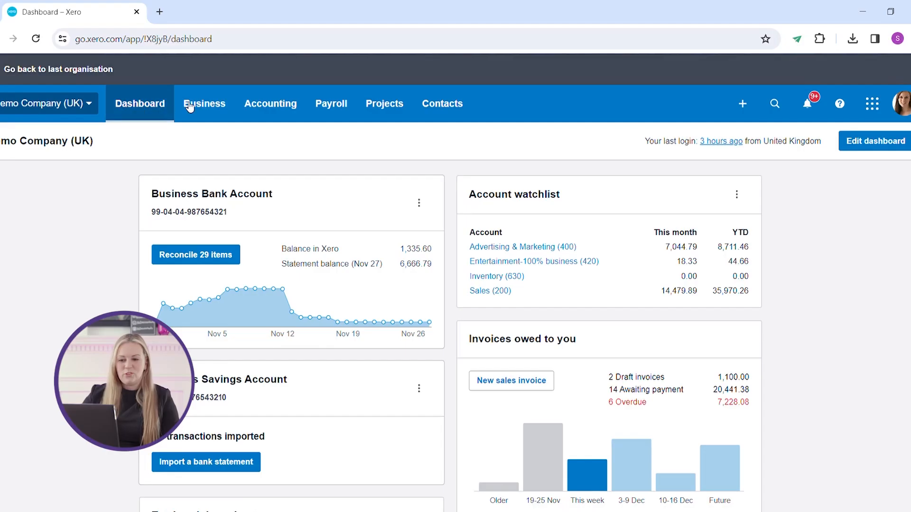
- Go from the dashboard to the Bills to Pay list via the Business menu
left_click(204, 103)
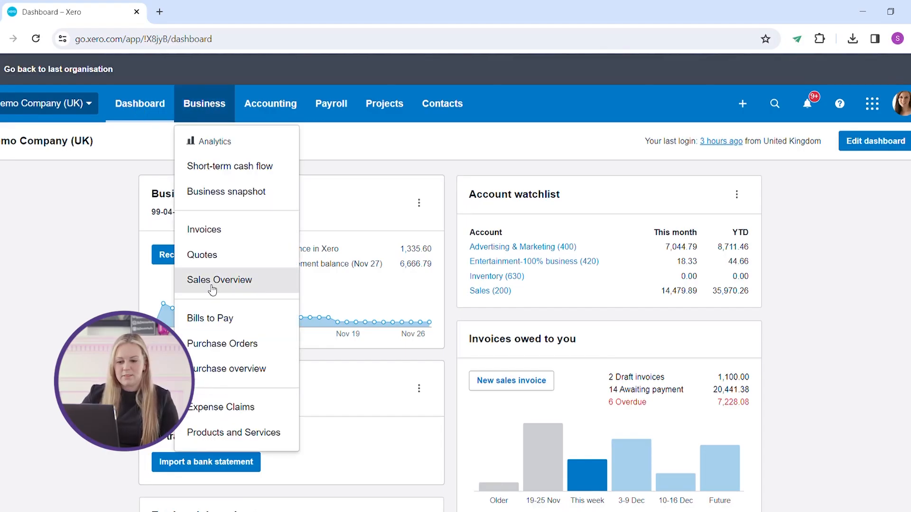
left_click(209, 318)
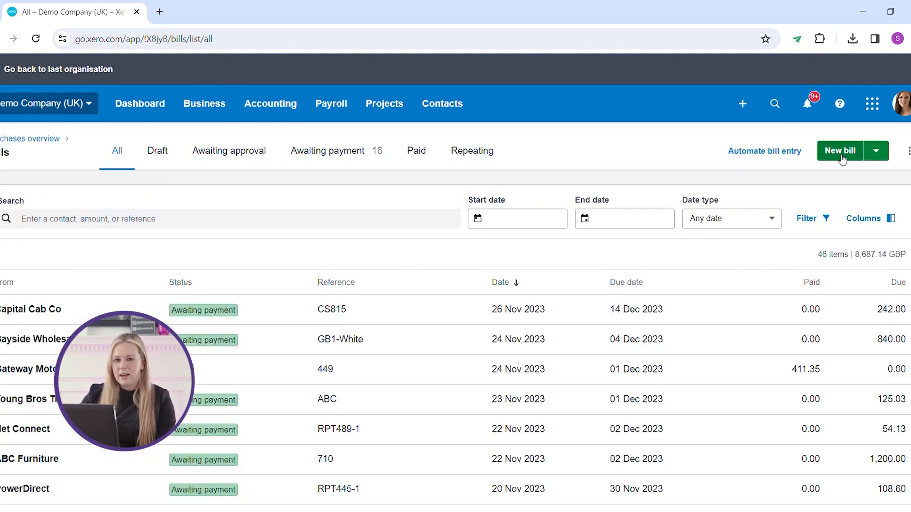
- Create a new bill from Kcom dated 1 Dec 2023, due 31 Dec 2023, reference INVOICE-123
left_click(838, 151)
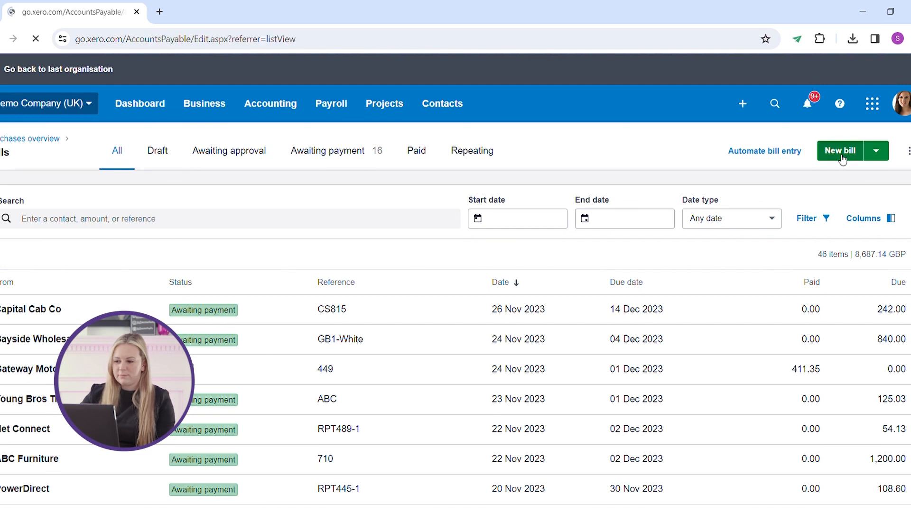
left_click(839, 151)
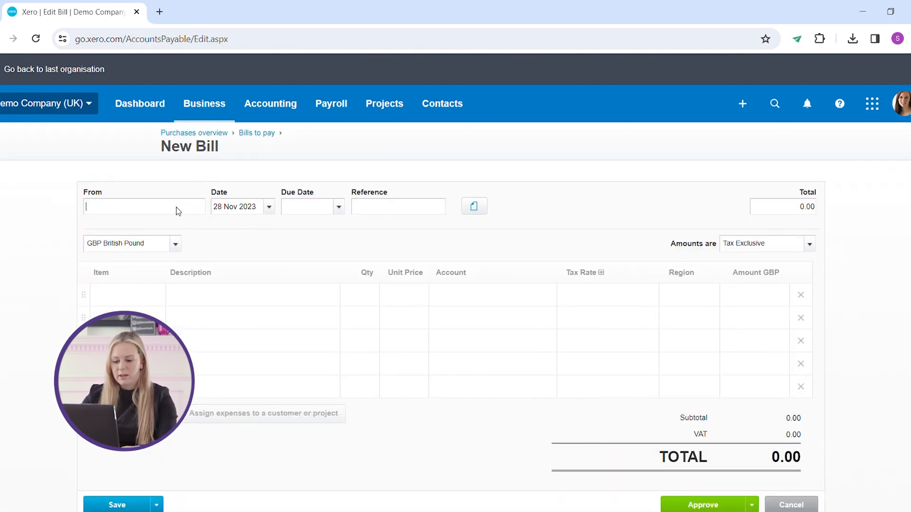
type("Kcom")
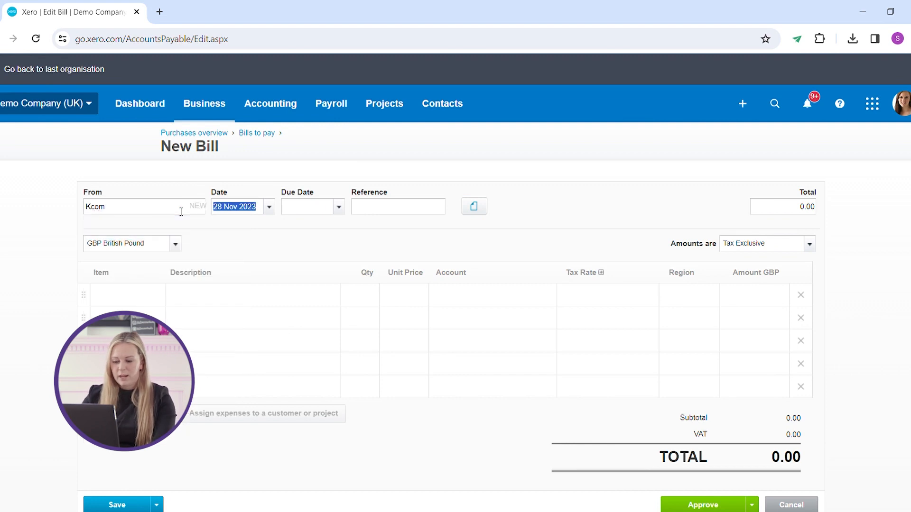
type("1/12/2")
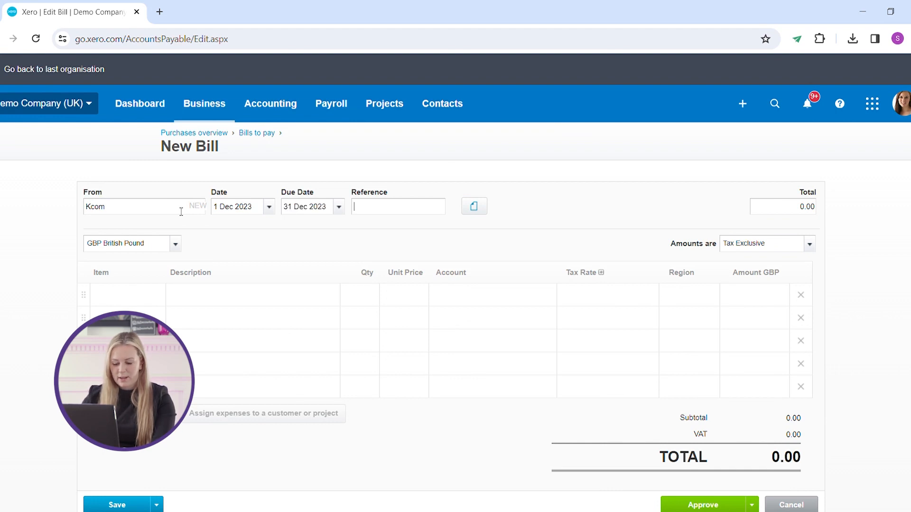
type("INVOICE")
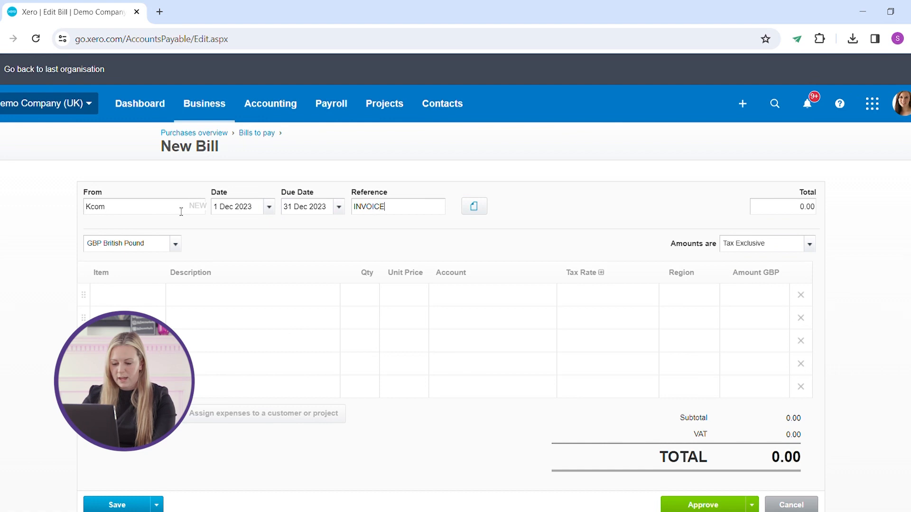
type("-123")
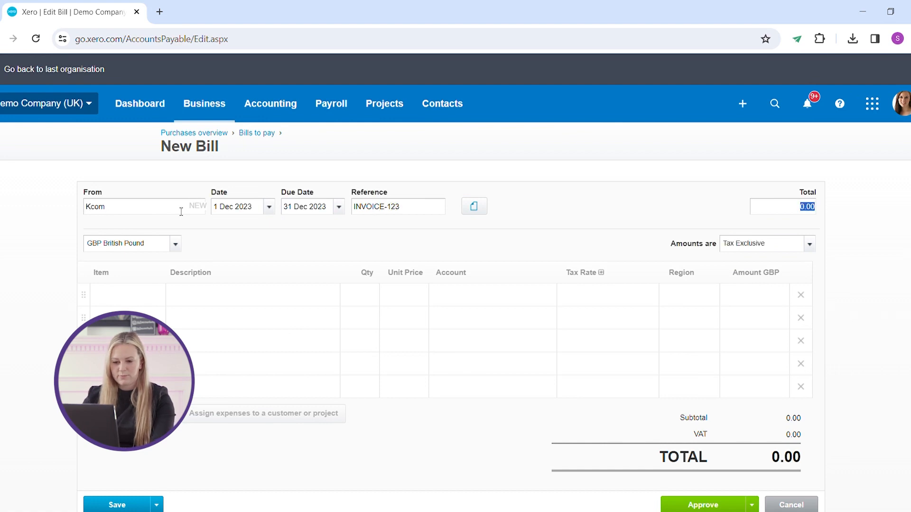
- Add a first line item PHONE with unit price 50.00
left_click(252, 303)
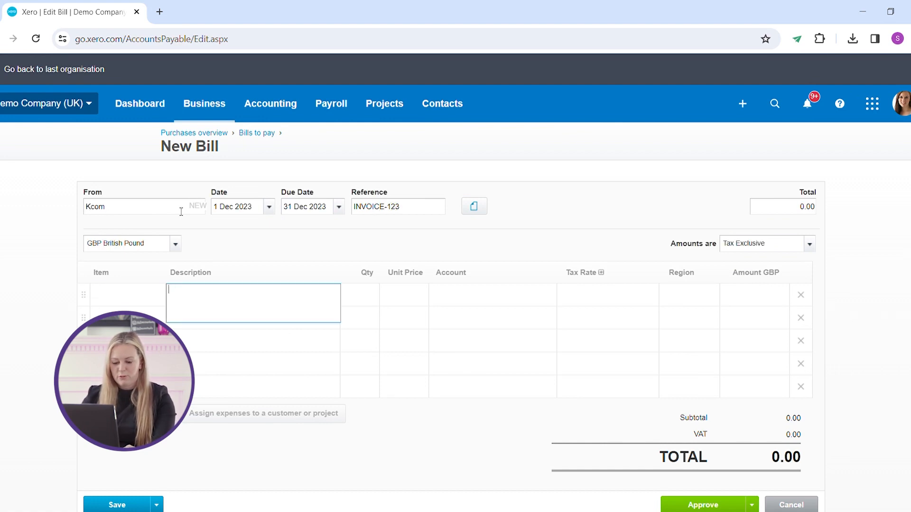
type("PHONE")
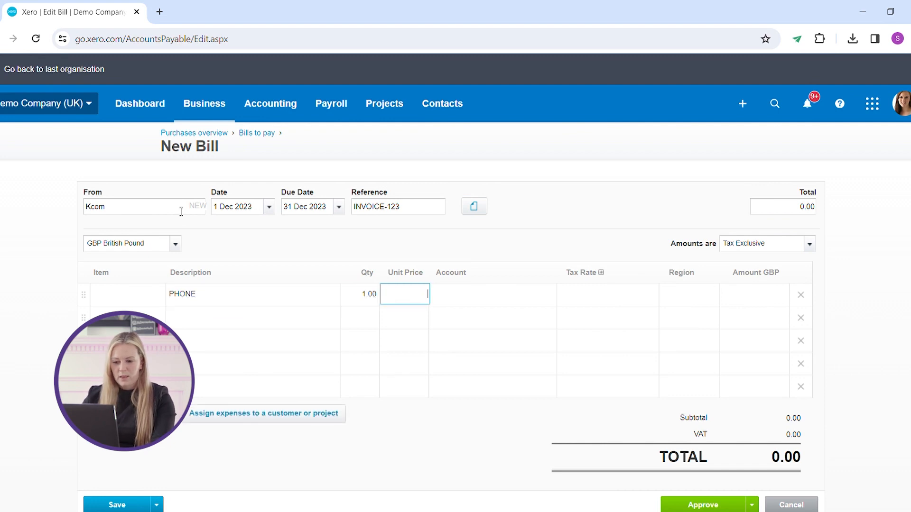
type("50.00")
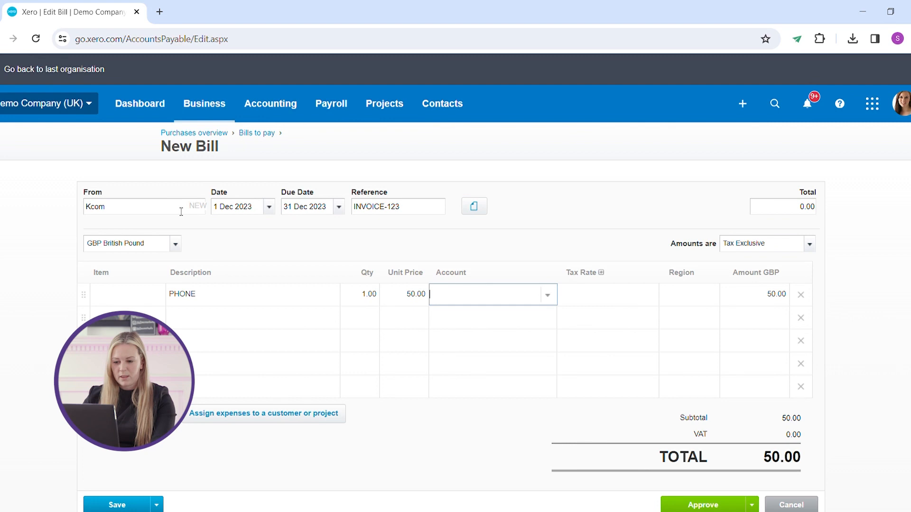
mouse_move(555, 305)
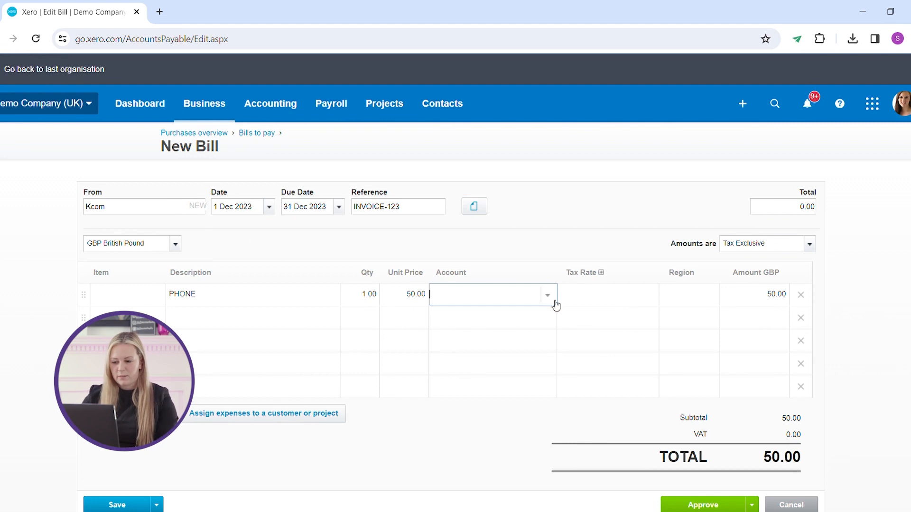
- Code the PHONE line to 489 - Telephone & Internet with 20% VAT on Expenses
left_click(545, 294)
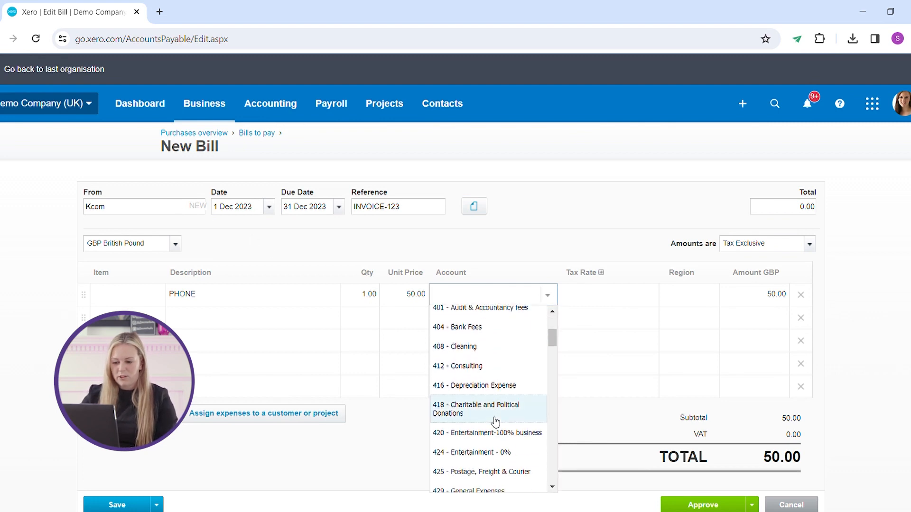
scroll("down", 3)
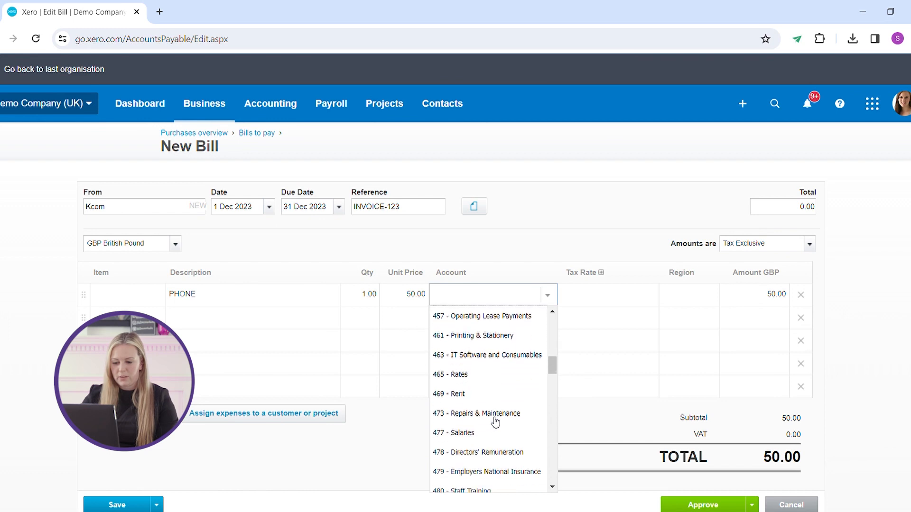
scroll("down", 3)
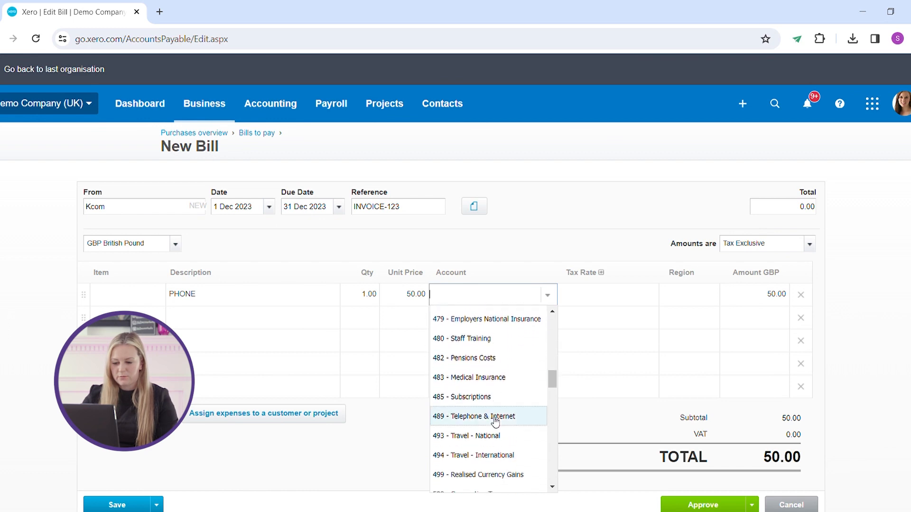
left_click(473, 415)
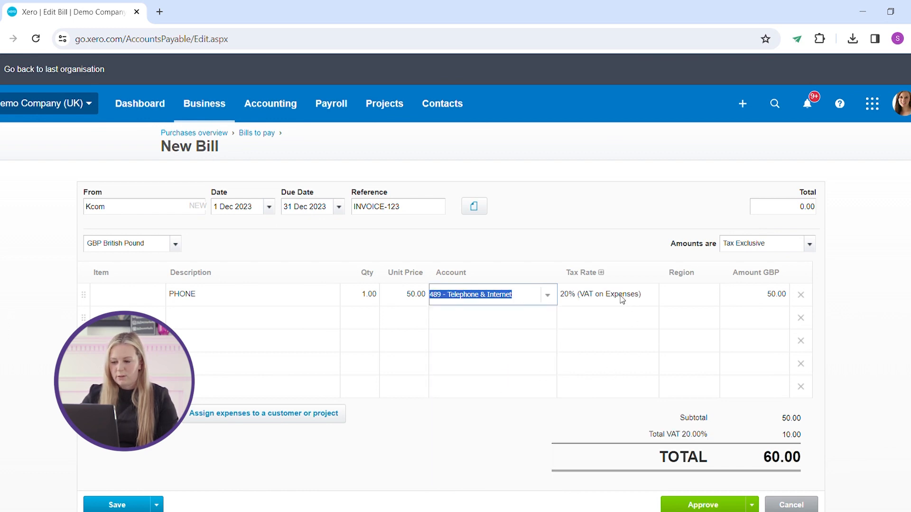
mouse_move(734, 407)
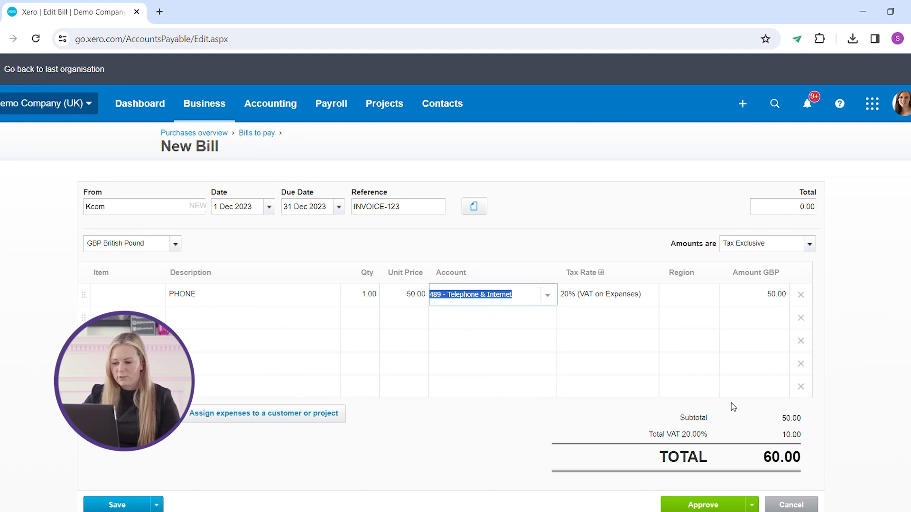
mouse_move(785, 475)
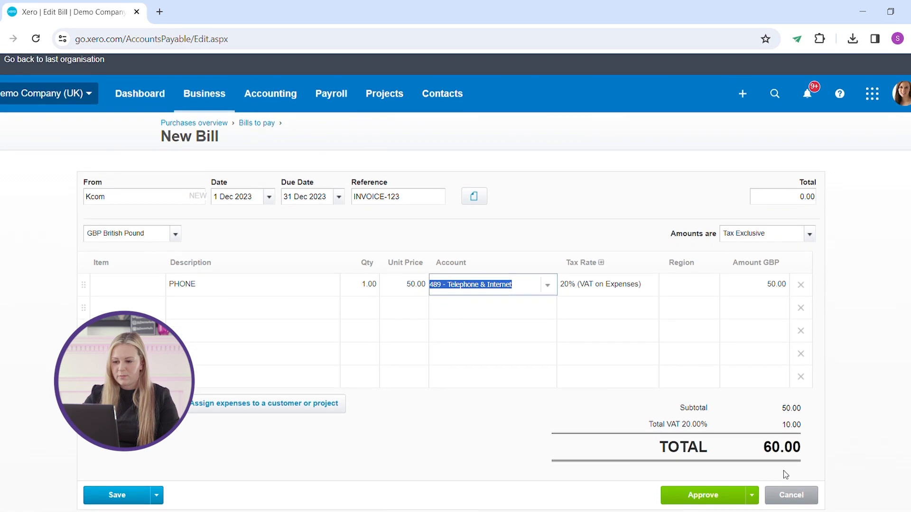
mouse_move(474, 196)
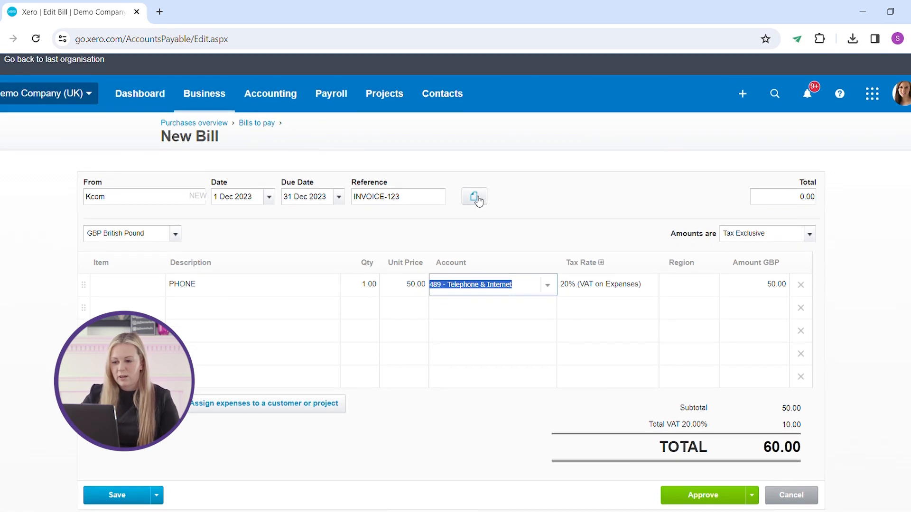
- Attach Invoice INV-0045.pdf from the file library to the Kcom bill
left_click(474, 196)
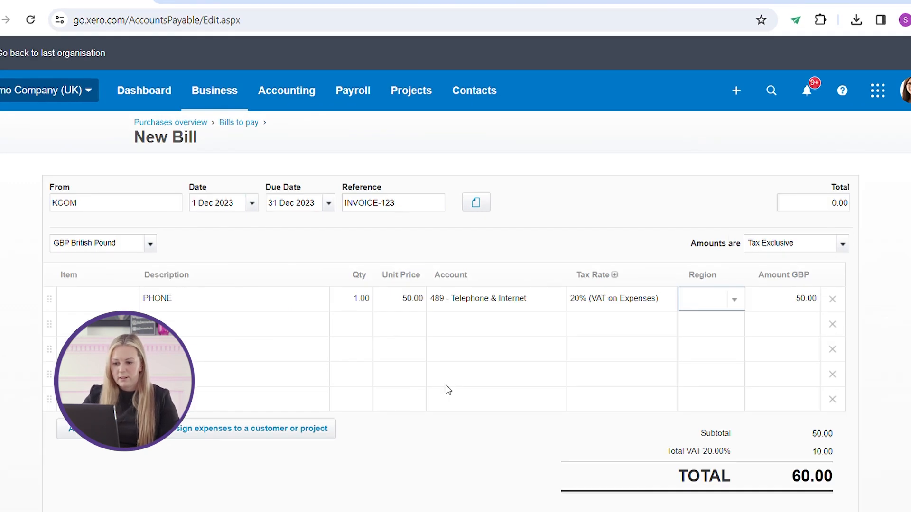
left_click(475, 202)
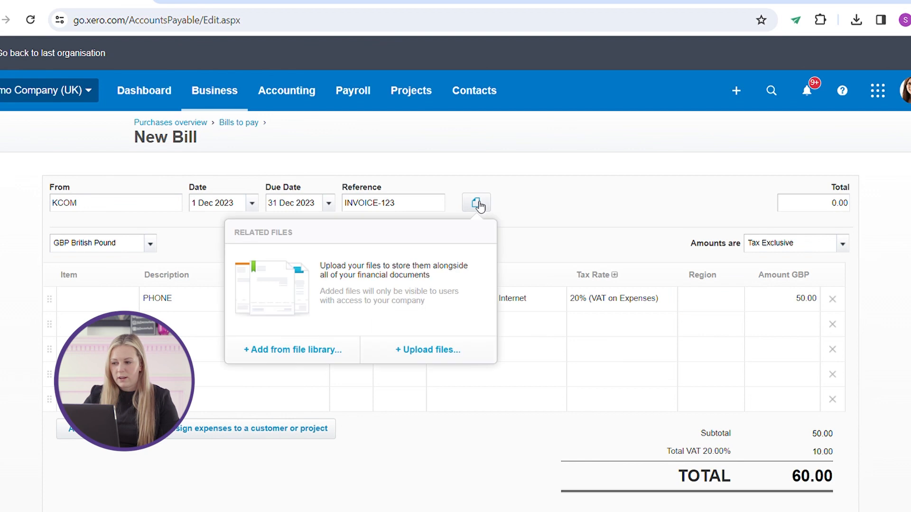
mouse_move(895, 223)
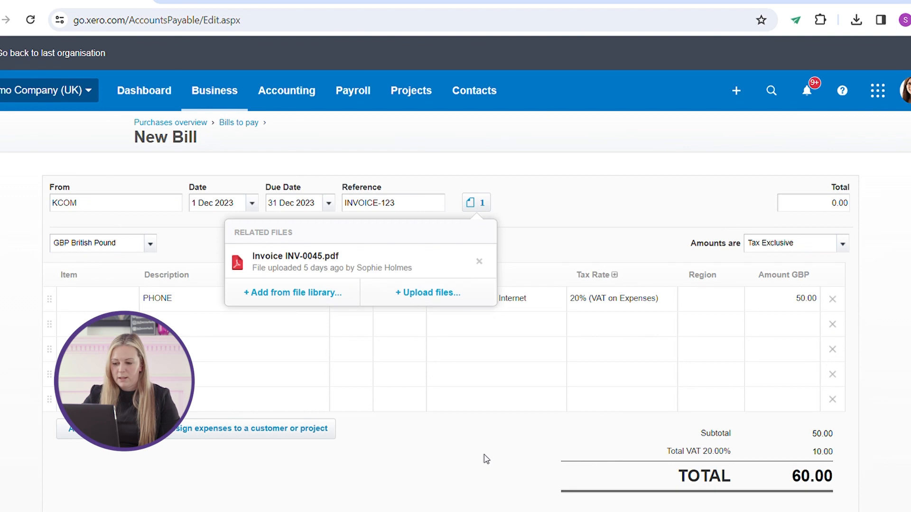
scroll("down", 3)
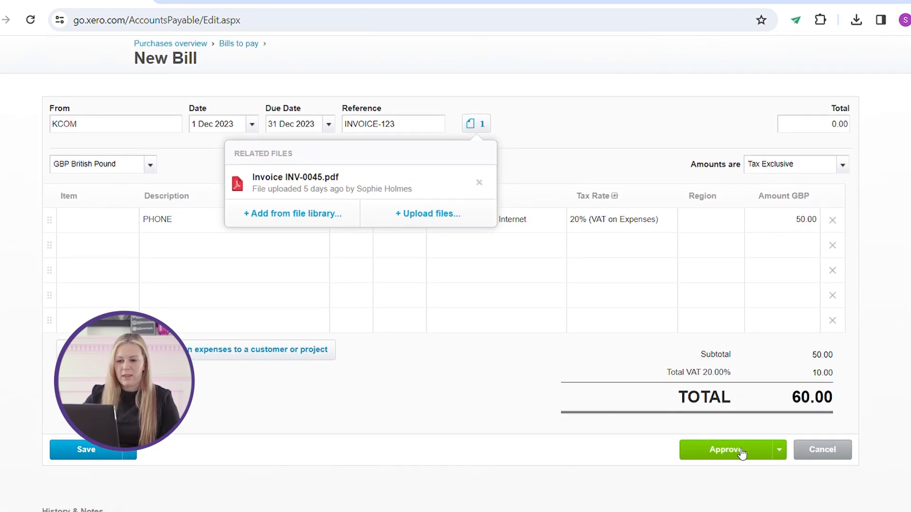
- Approve the Kcom bill so it is saved totalling 60.00
left_click(728, 449)
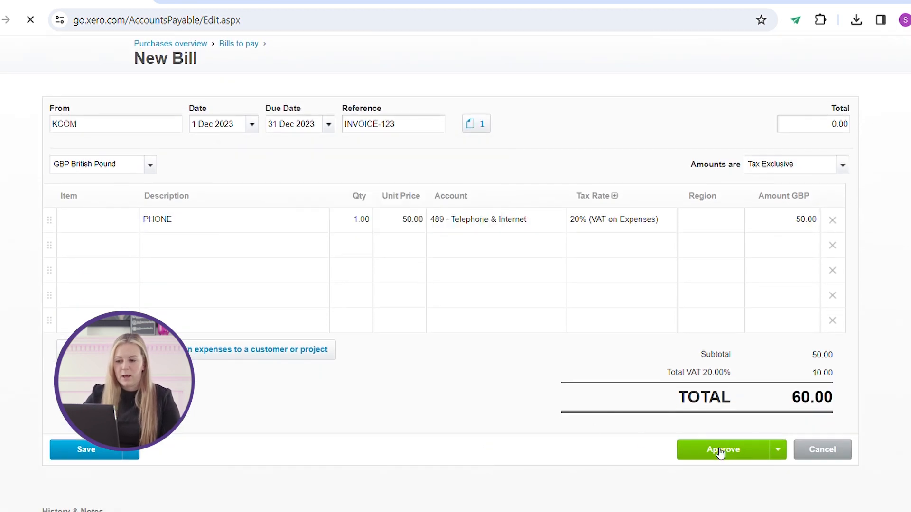
left_click(723, 449)
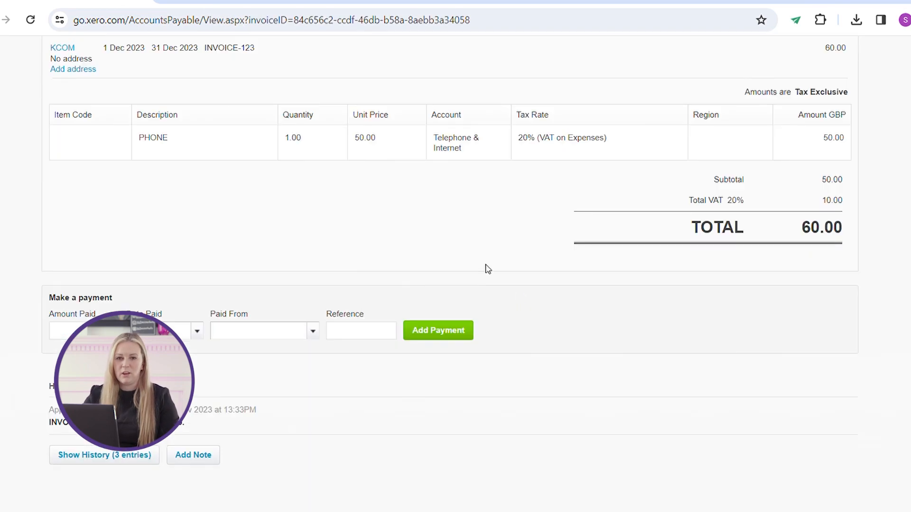